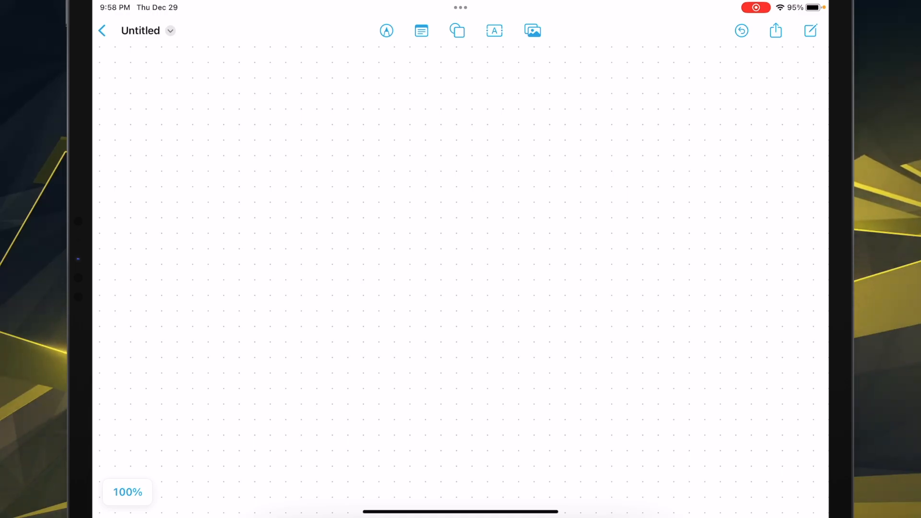
Peek at the board's sharing options and dismiss them.
{"action": "left_click", "coordinate": [775, 30]}
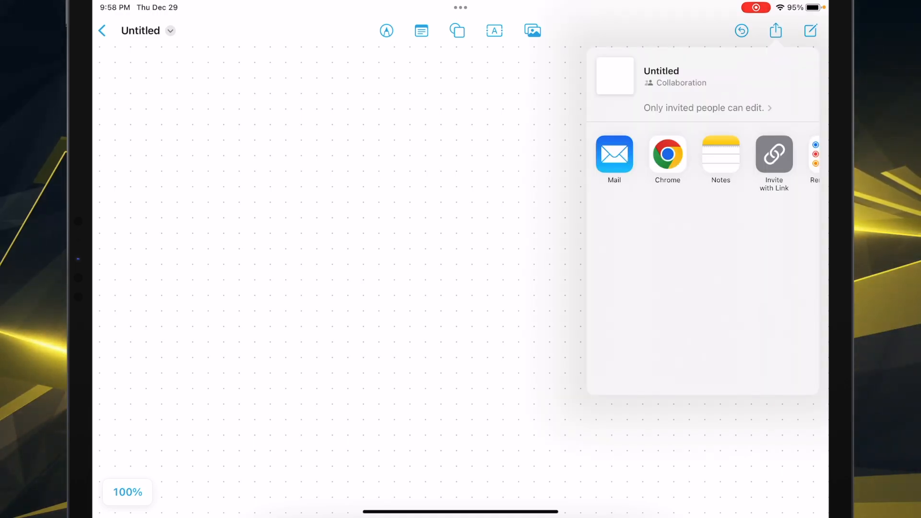
{"action": "left_click", "coordinate": [775, 31]}
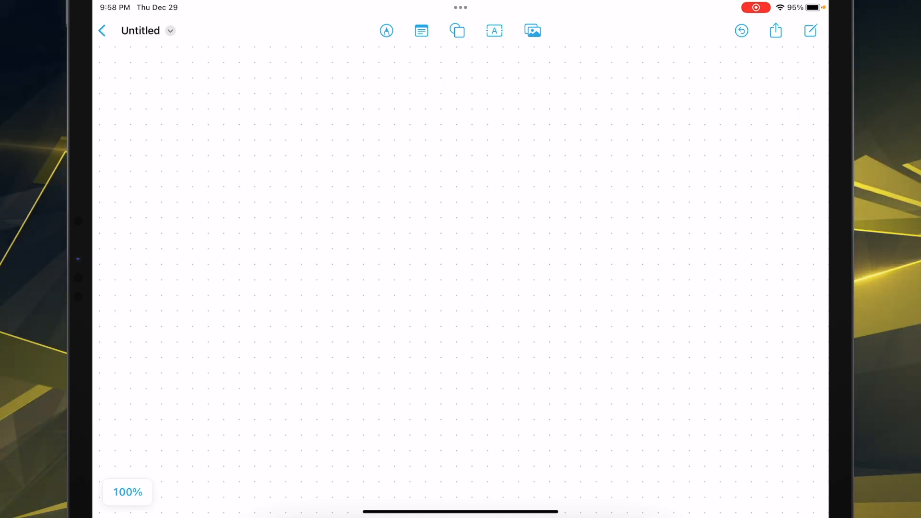
Insert a blue rounded square, stretch it into a wide bar and centre it on the board.
{"action": "left_click", "coordinate": [457, 30]}
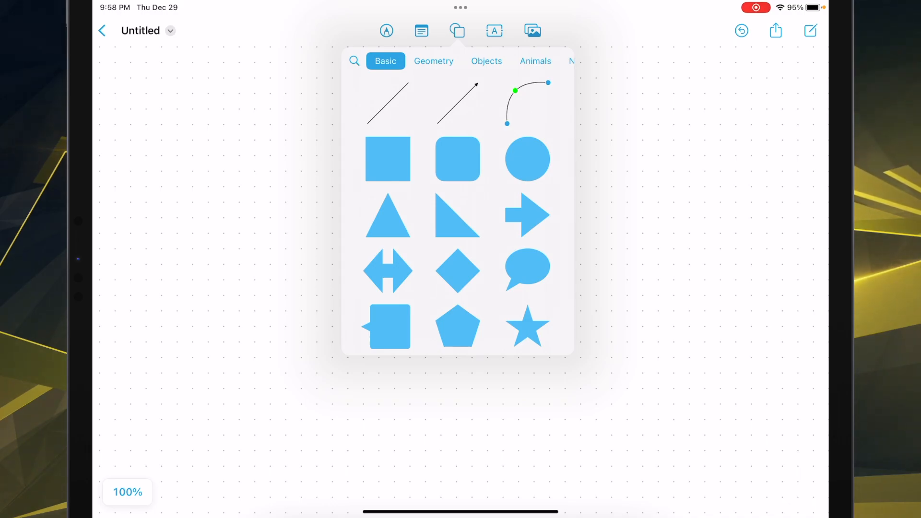
{"action": "left_click", "coordinate": [458, 159]}
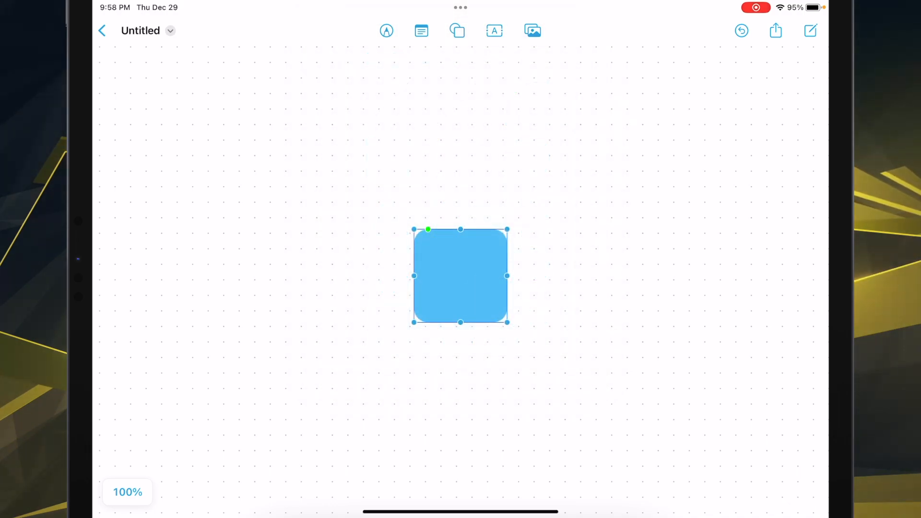
{"action": "left_click_drag", "start_coordinate": [413, 277], "coordinate": [368, 276]}
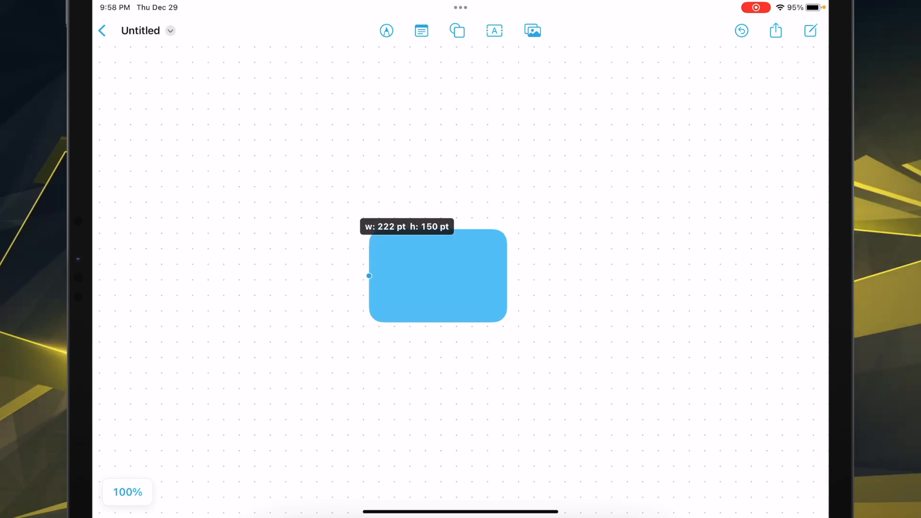
{"action": "left_click_drag", "start_coordinate": [369, 276], "coordinate": [258, 277]}
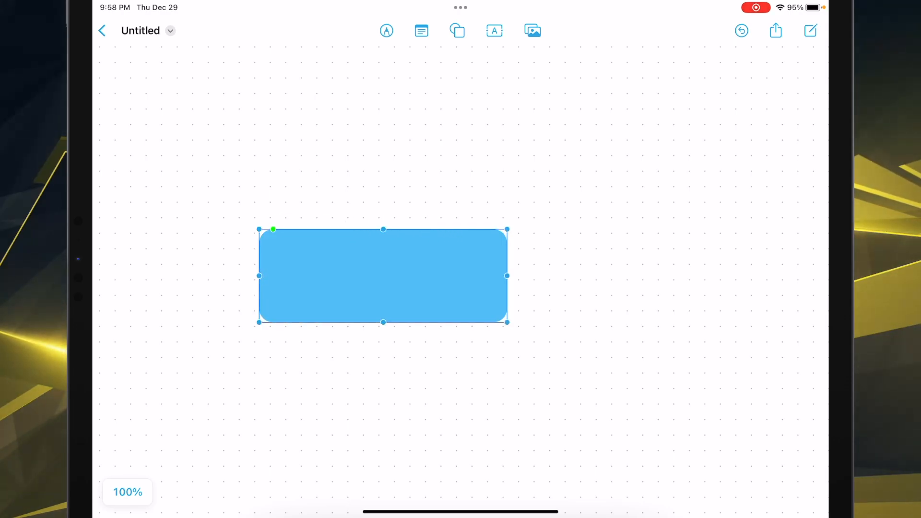
{"action": "left_click_drag", "start_coordinate": [383, 277], "coordinate": [454, 276]}
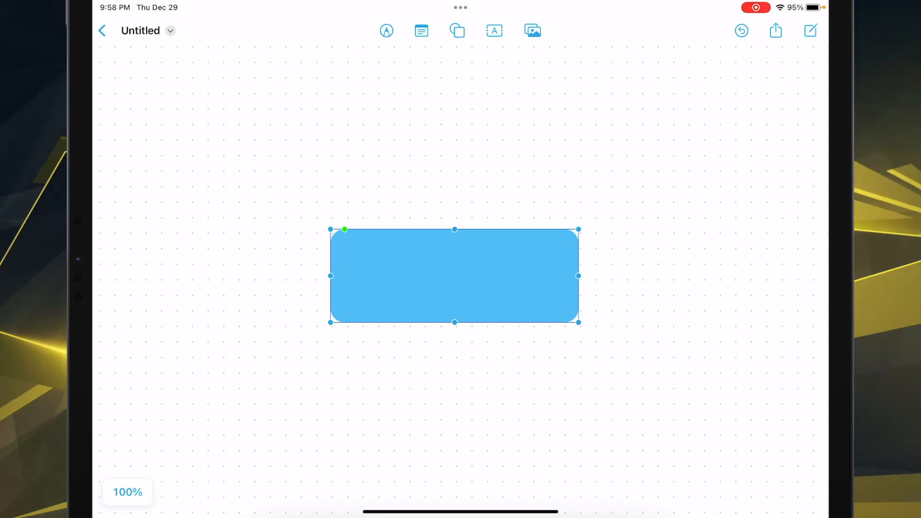
{"action": "left_click", "coordinate": [386, 30]}
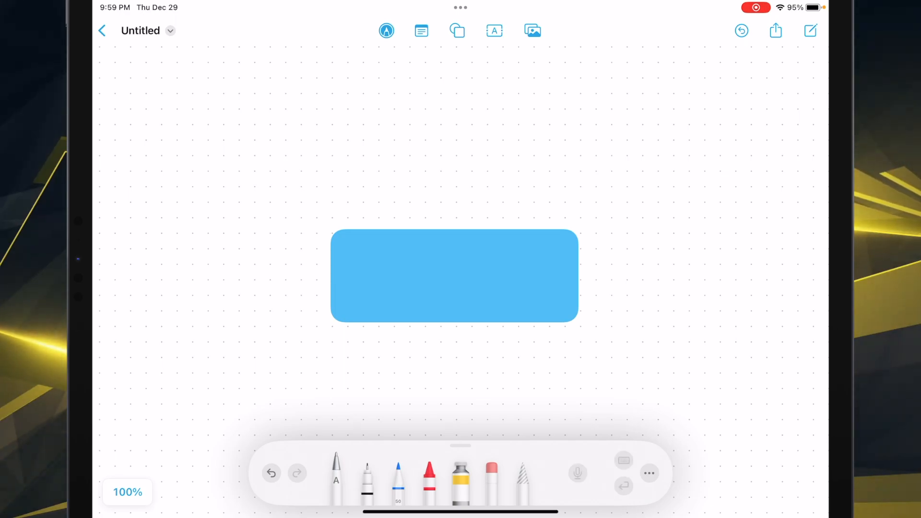
Handwrite 'Hi technically' in red on the bar and widen the bar to enclose it.
{"action": "left_click_drag", "start_coordinate": [404, 288], "coordinate": [443, 277]}
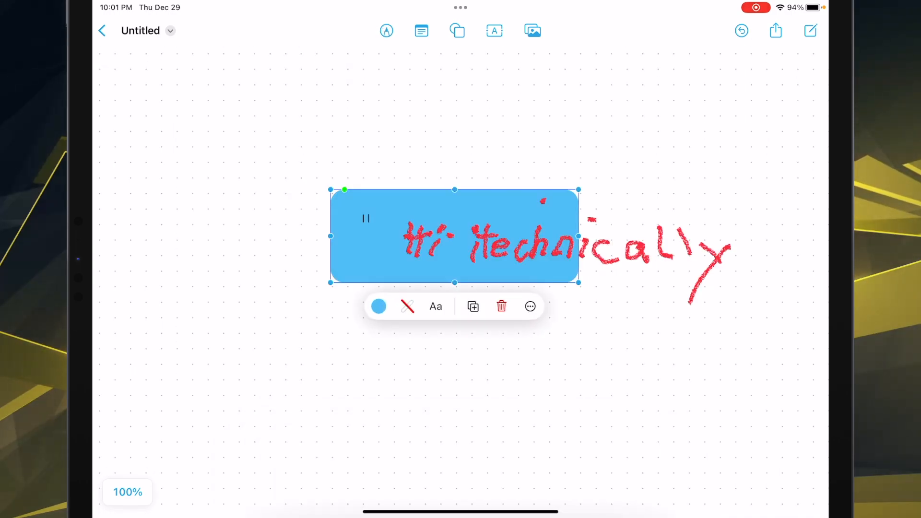
{"action": "left_click_drag", "start_coordinate": [579, 236], "coordinate": [750, 237]}
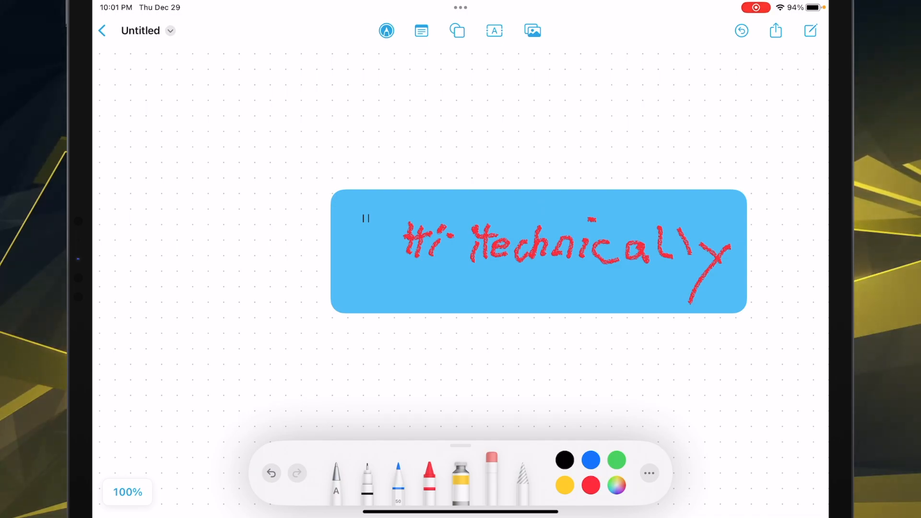
{"action": "left_click", "coordinate": [494, 31]}
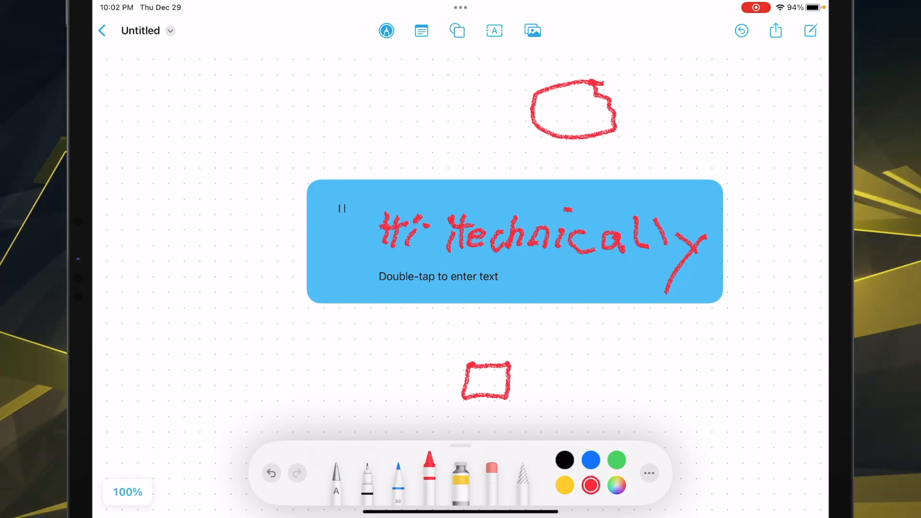
Add a blue circle from the Shapes library beside the red sketches.
{"action": "left_click", "coordinate": [457, 30]}
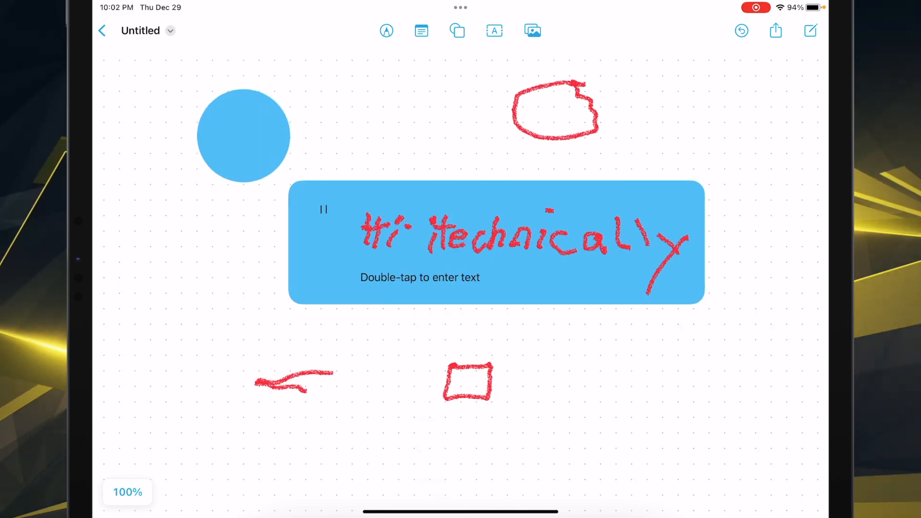
{"action": "left_click", "coordinate": [242, 135]}
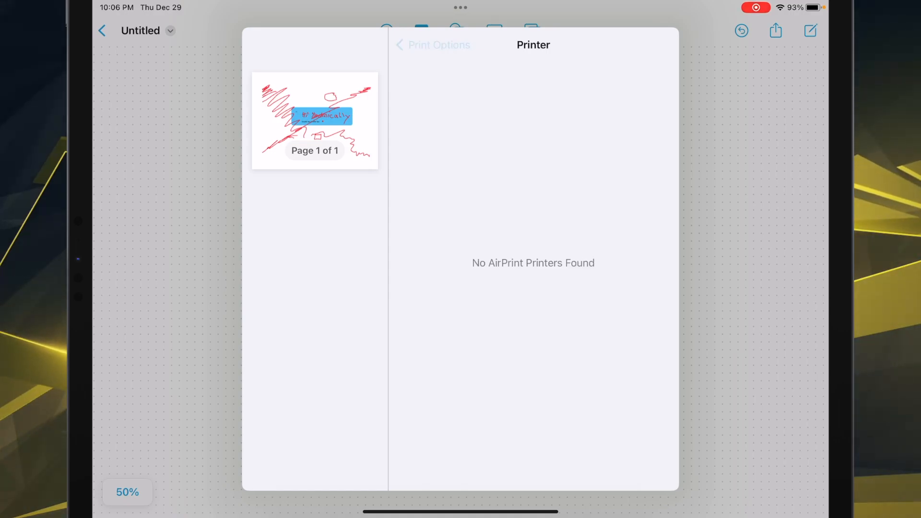
Return to the print options and share the board as an Untitled PDF document.
{"action": "left_click", "coordinate": [432, 45]}
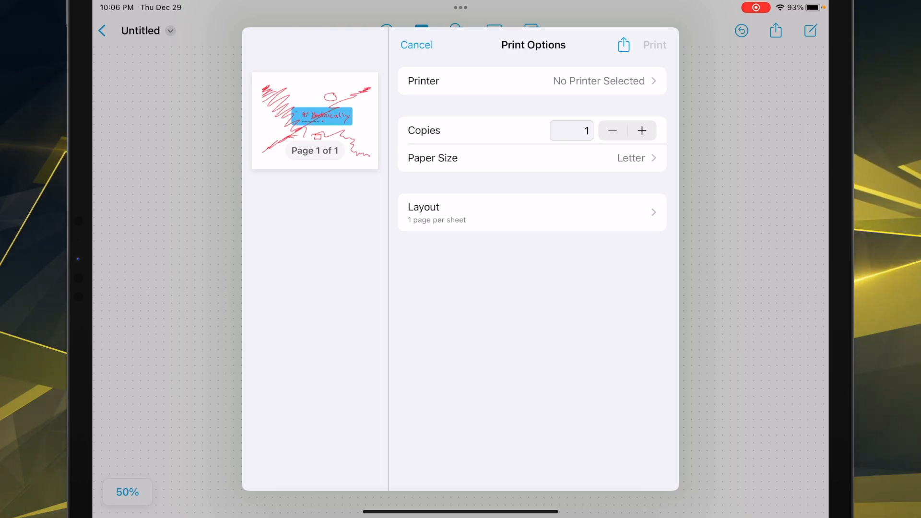
{"action": "left_click", "coordinate": [624, 45]}
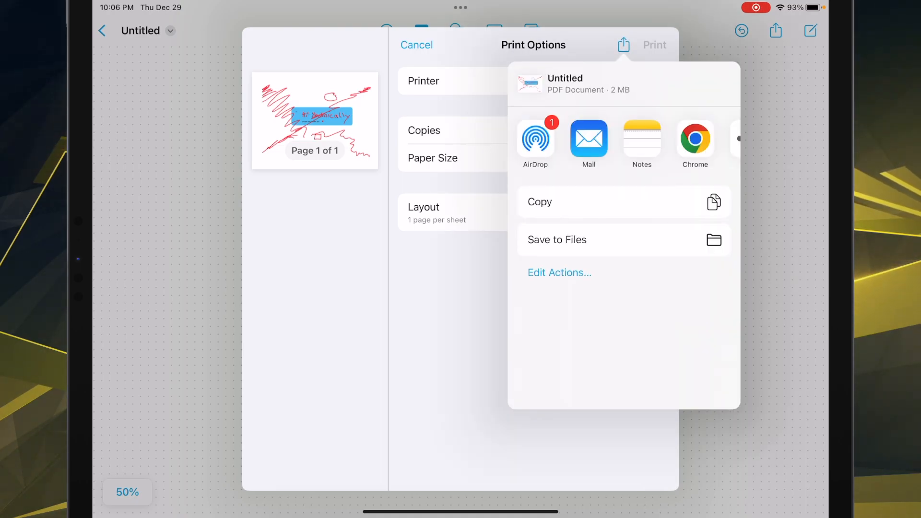